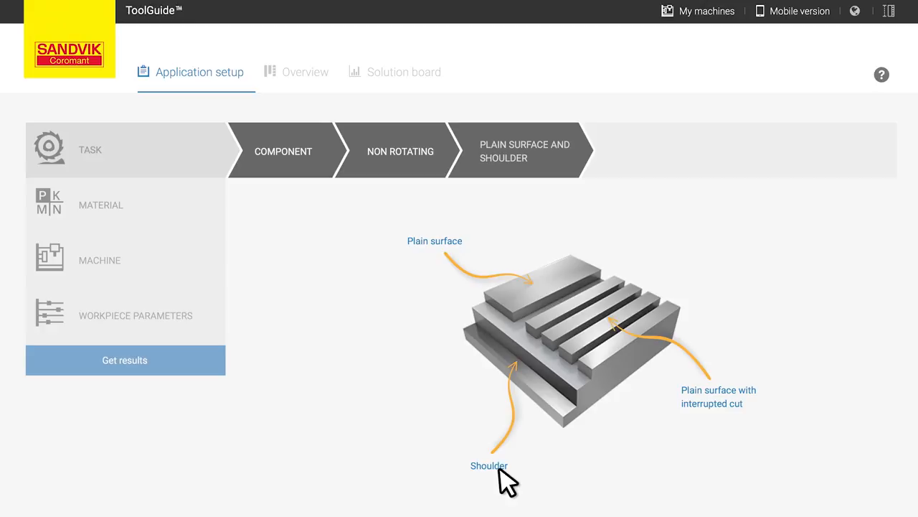
Pick Shoulder as the surface to machine in the ToolGuide task setup.
left_click(124, 359)
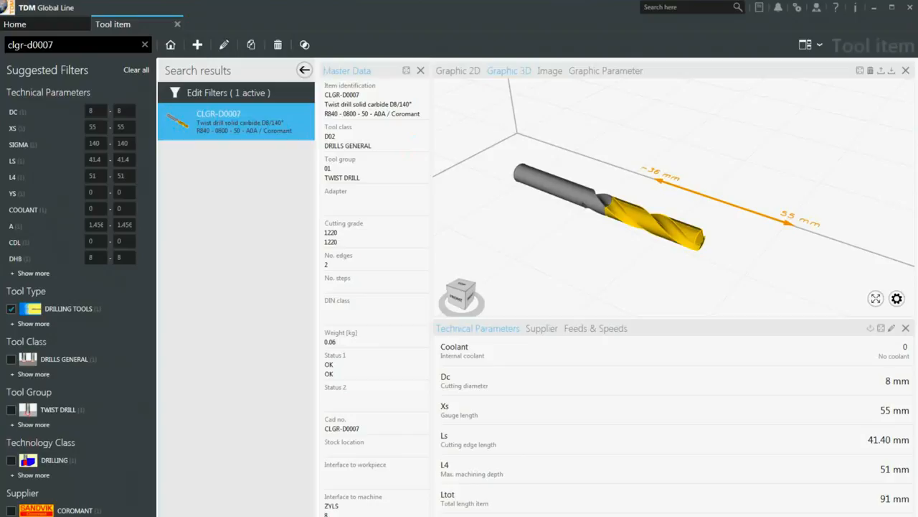
Show drill CLGR-D0007's Coromant supplier entry, then open its Feeds & Speeds steps for editing.
left_click(542, 327)
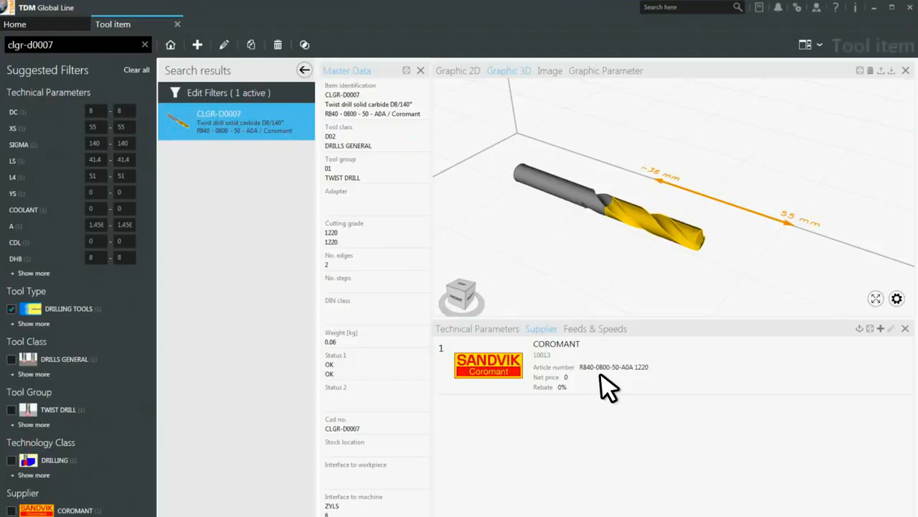
left_click(595, 328)
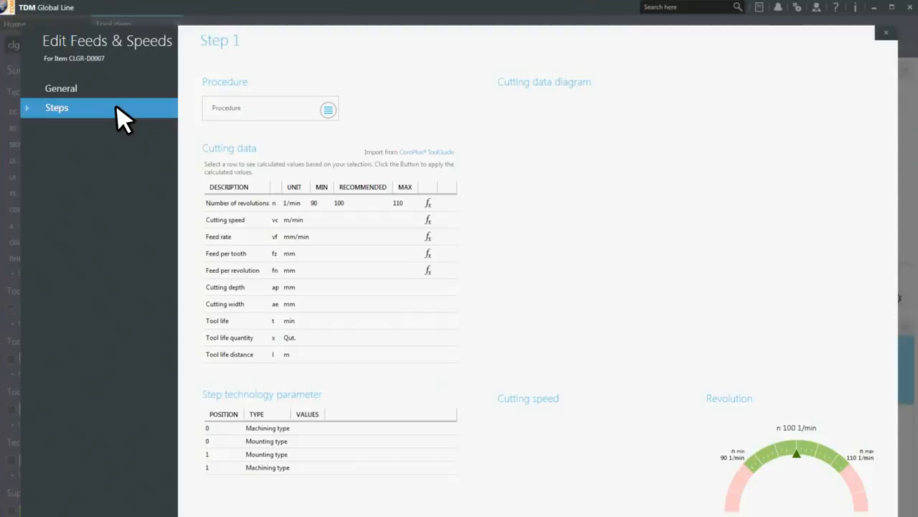